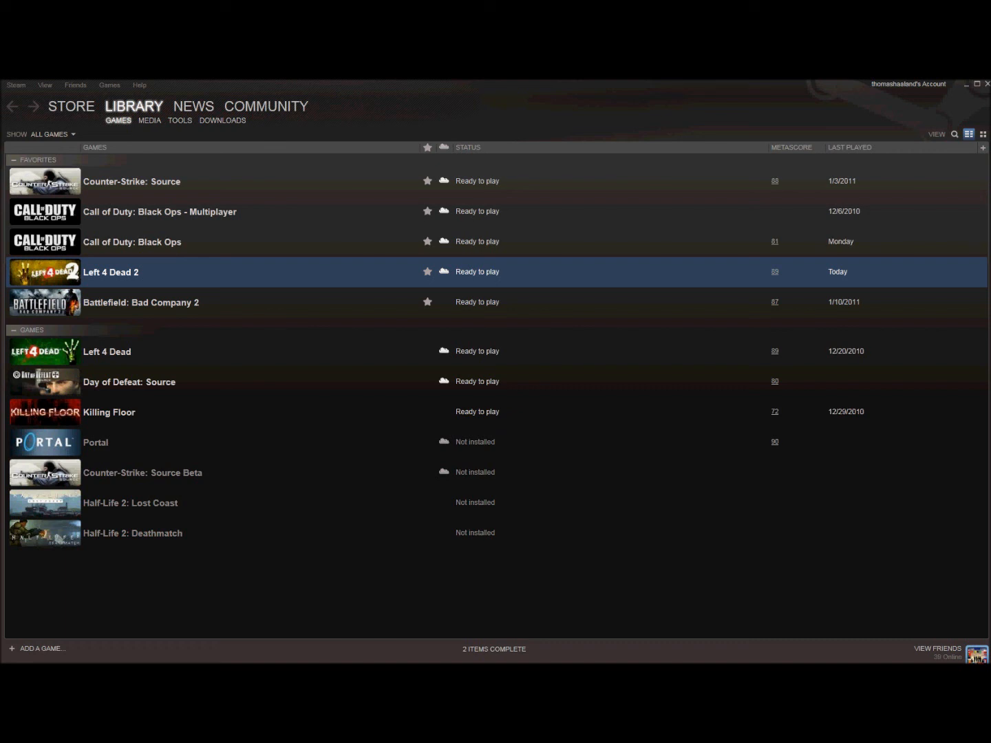
# - Add the -console launch option to Left 4 Dead 2's Steam properties and confirm it
pyautogui.rightClick(110, 272)
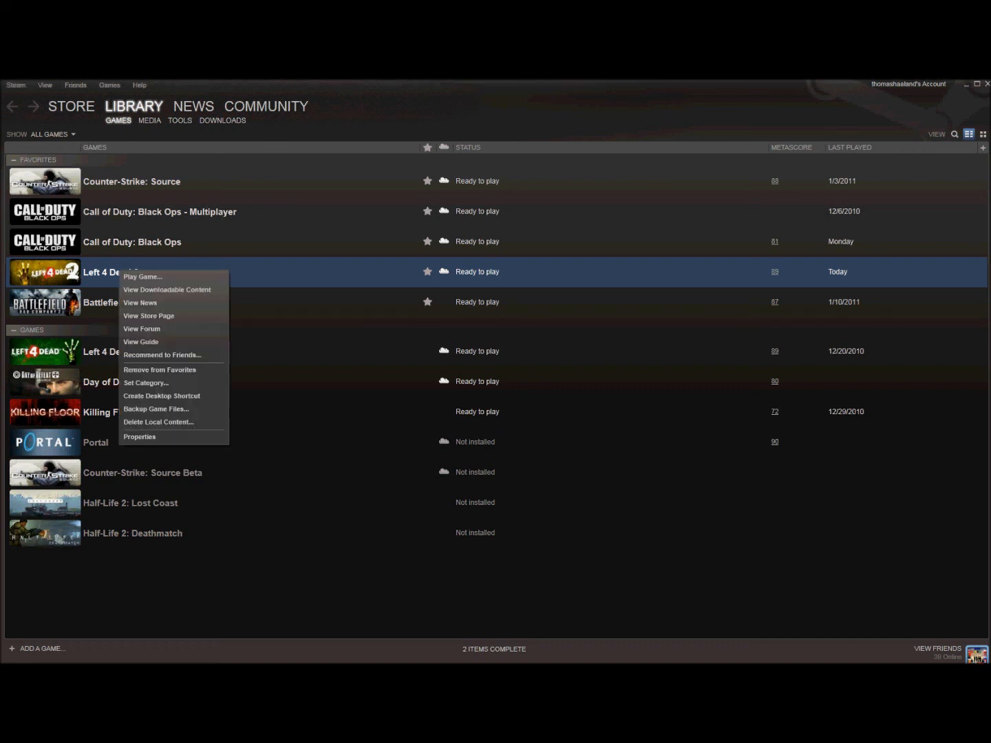
pyautogui.moveTo(139, 436)
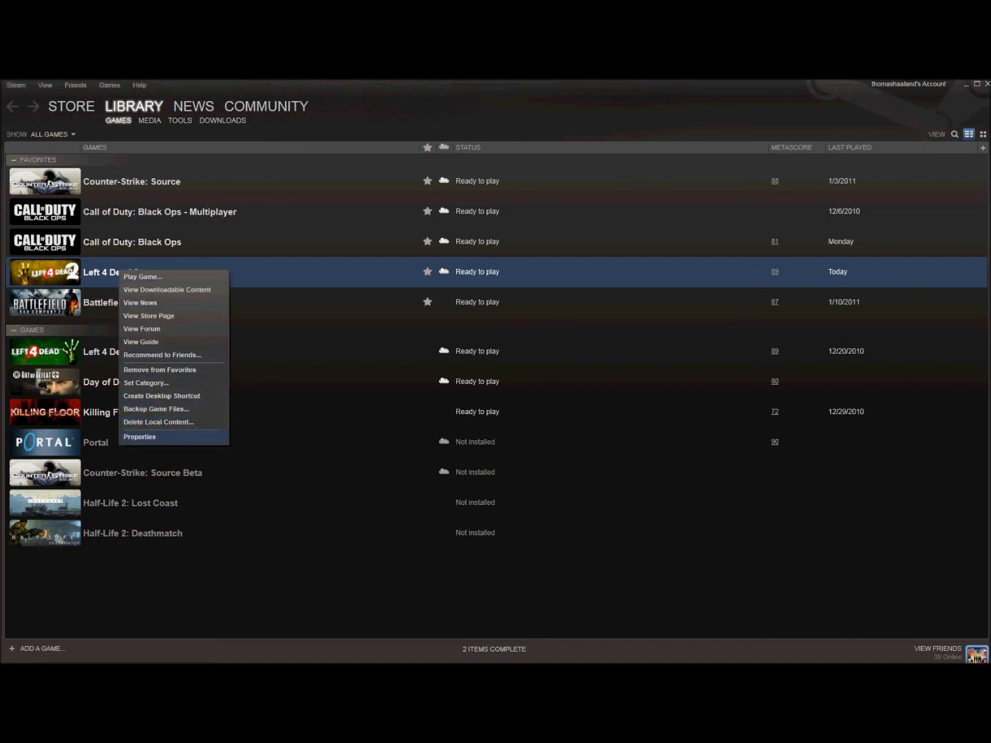
pyautogui.click(140, 436)
pyautogui.write('-console')
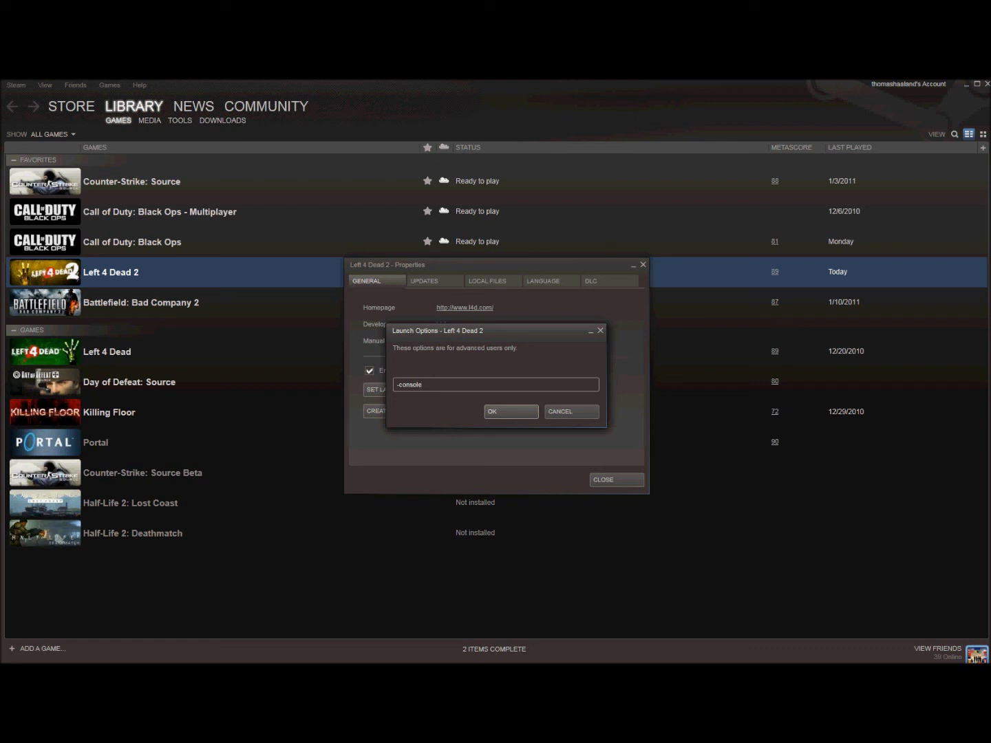
pyautogui.click(509, 411)
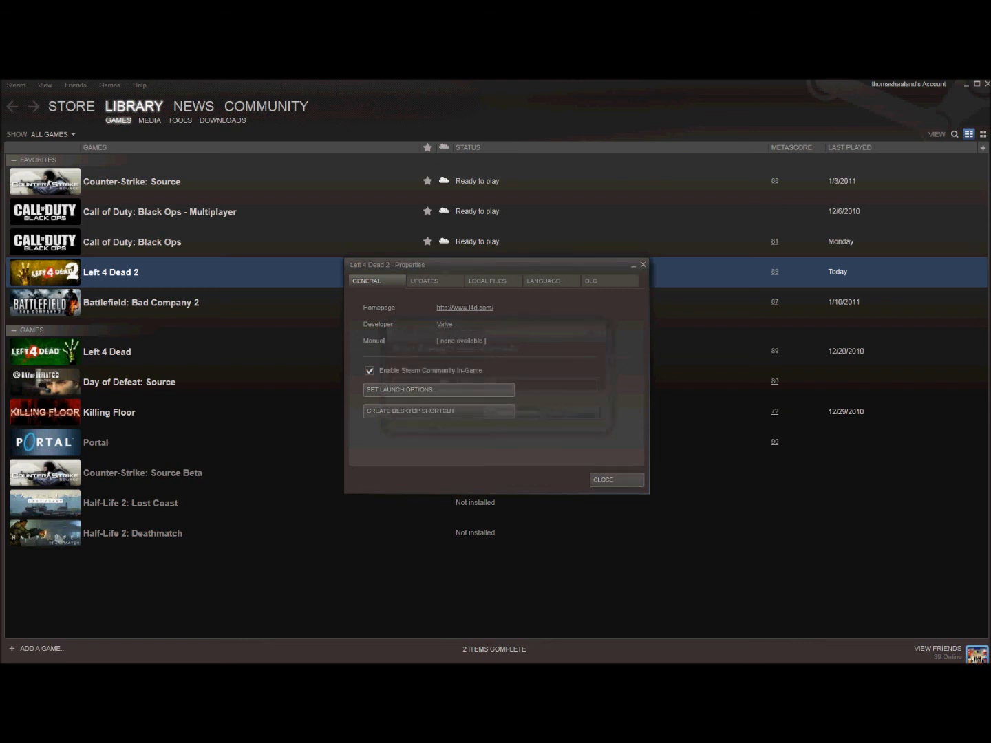
pyautogui.click(602, 479)
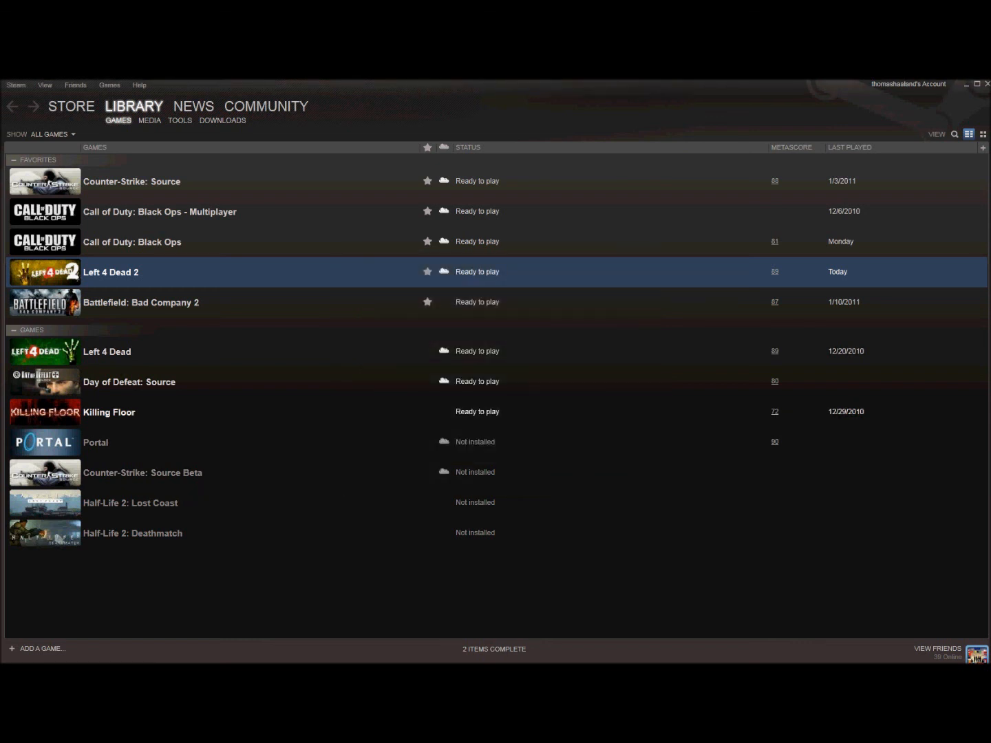
# - Launch the game and run bind "F4" toggleconsole in the developer console
pyautogui.doubleClick(110, 273)
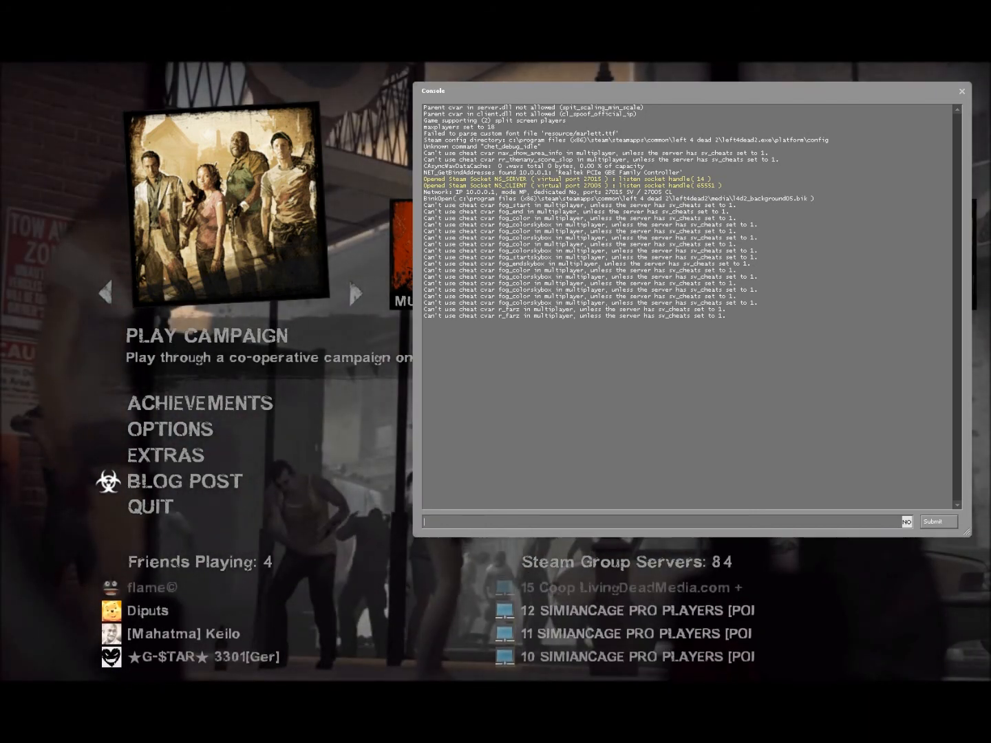
pyautogui.write('tol')
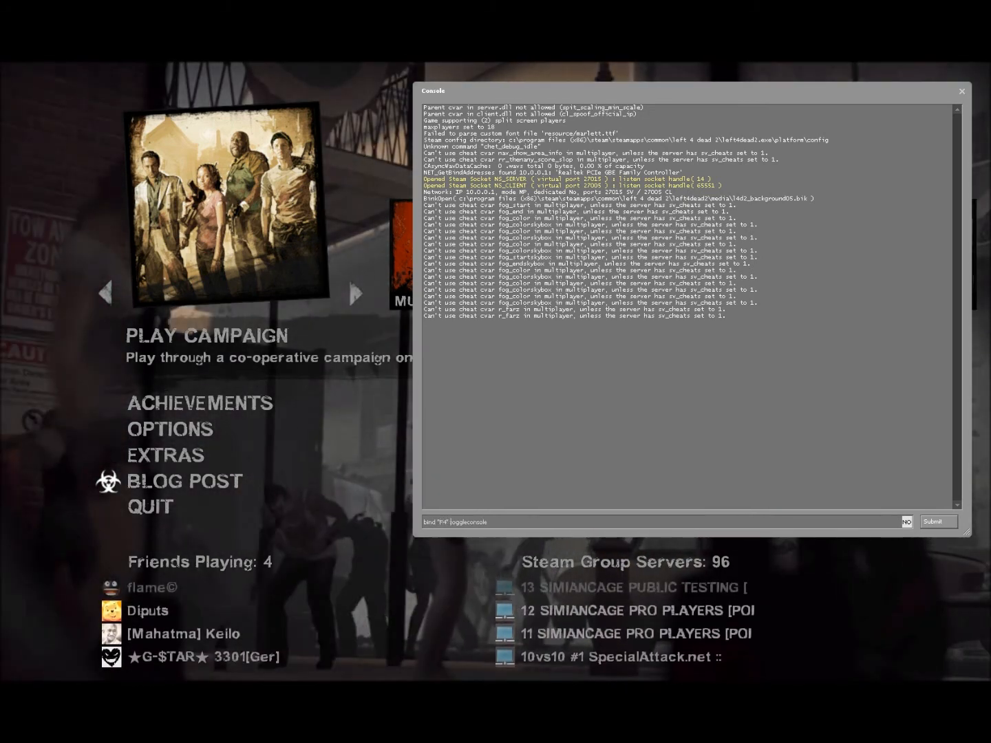
pyautogui.press('Return')
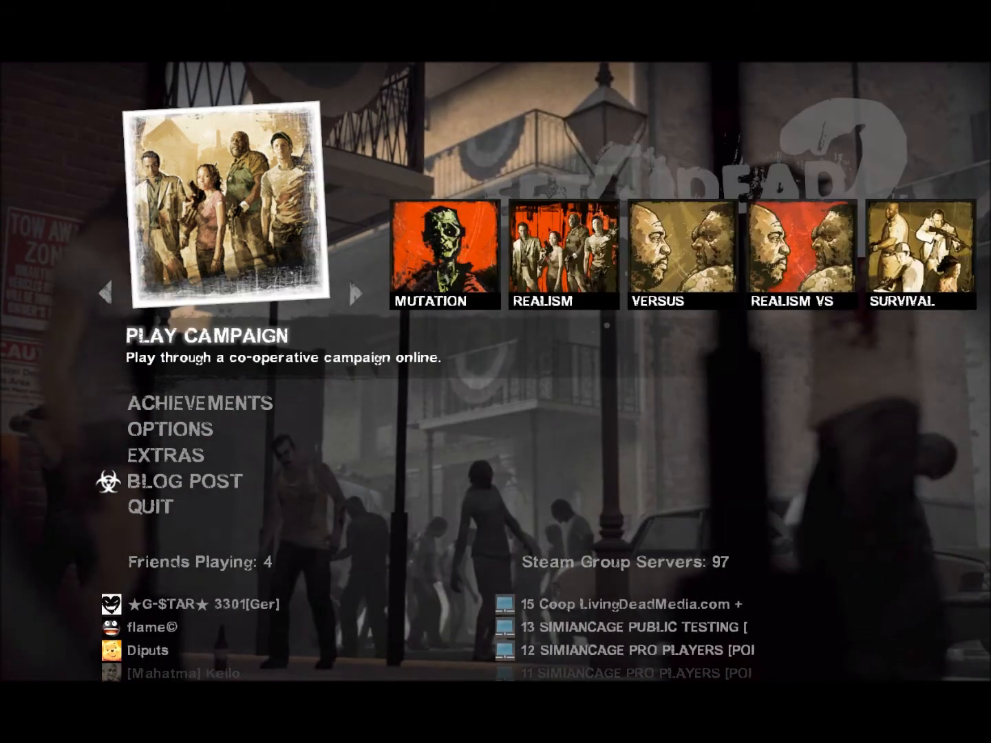
# - Bring the console back with F4 and enter bind "F5" openserverbrowser
pyautogui.press('f4')
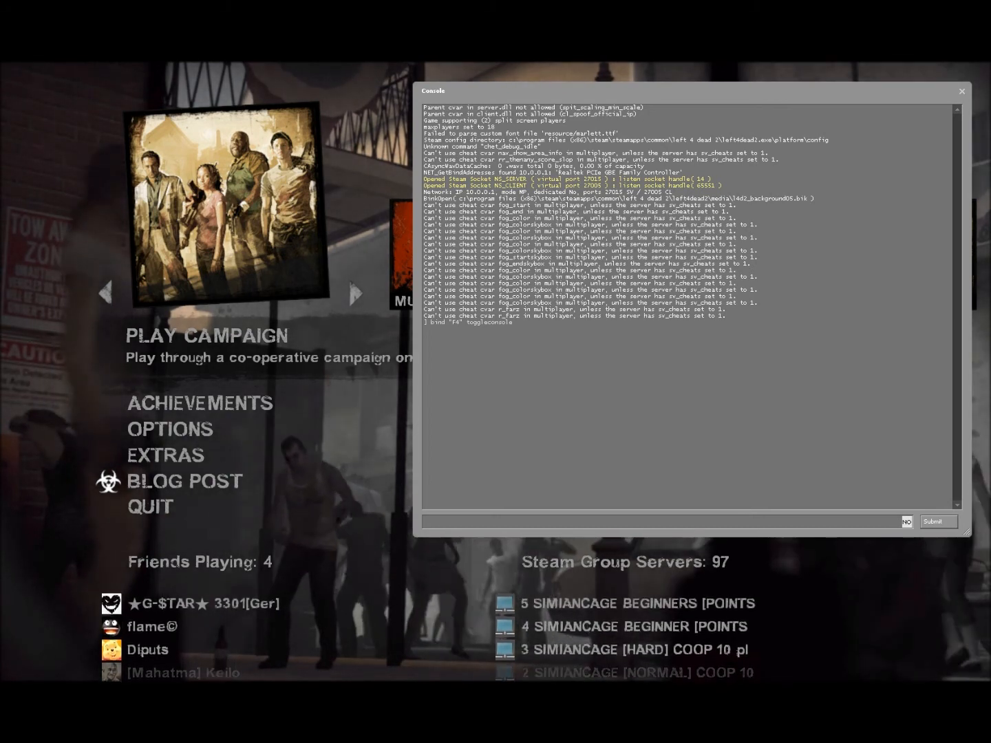
pyautogui.write('openserverbrowser')
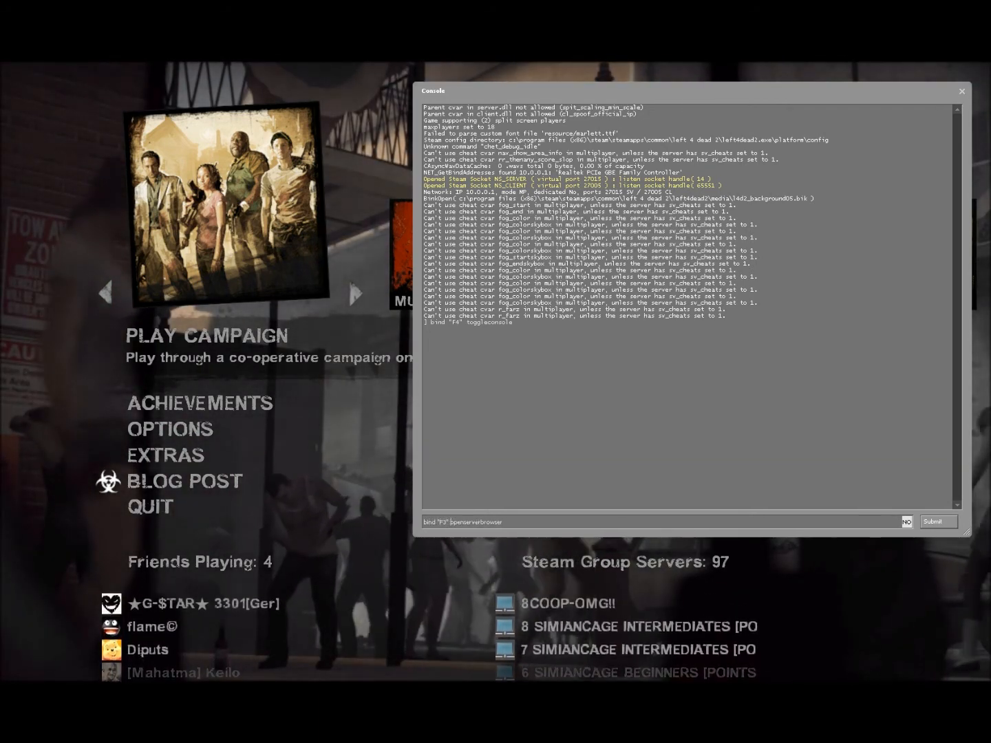
# - Submit the server-browser bind, use it, and refresh the Internet server list
pyautogui.click(937, 522)
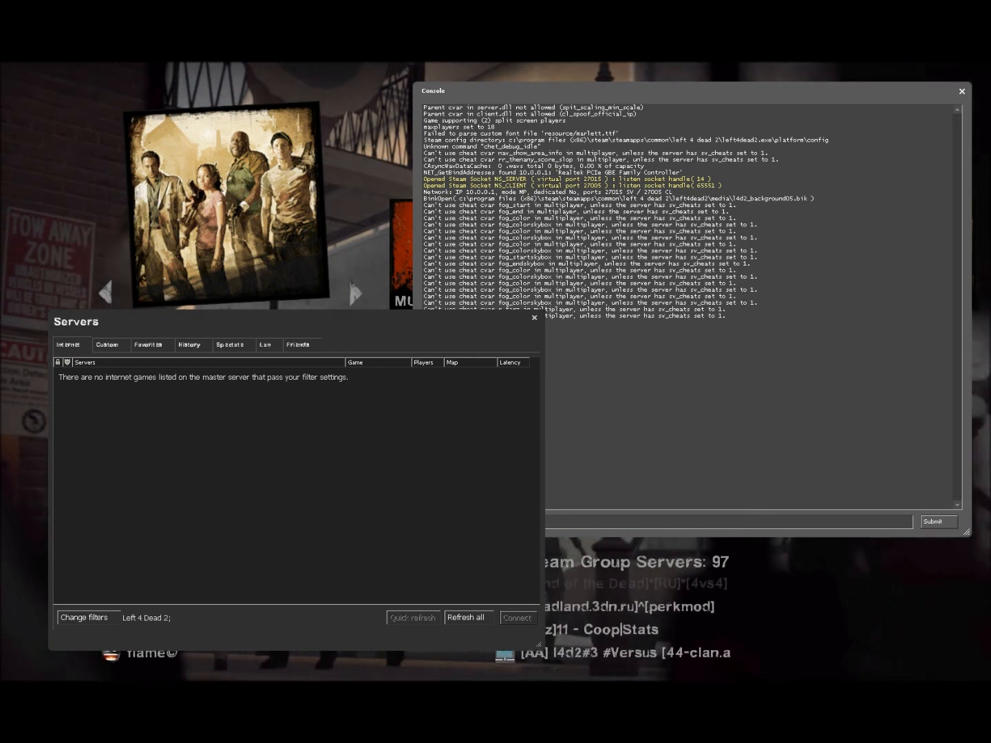
pyautogui.click(107, 344)
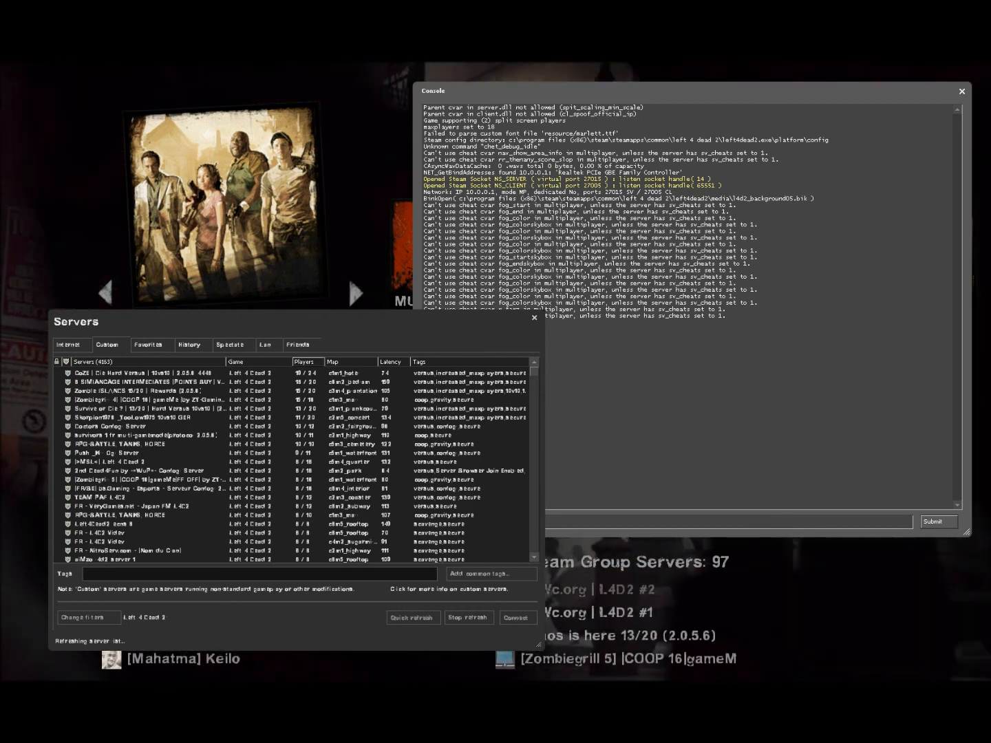
# - Review the Favorites and History server tabs, then close the Servers window
pyautogui.rightClick(137, 380)
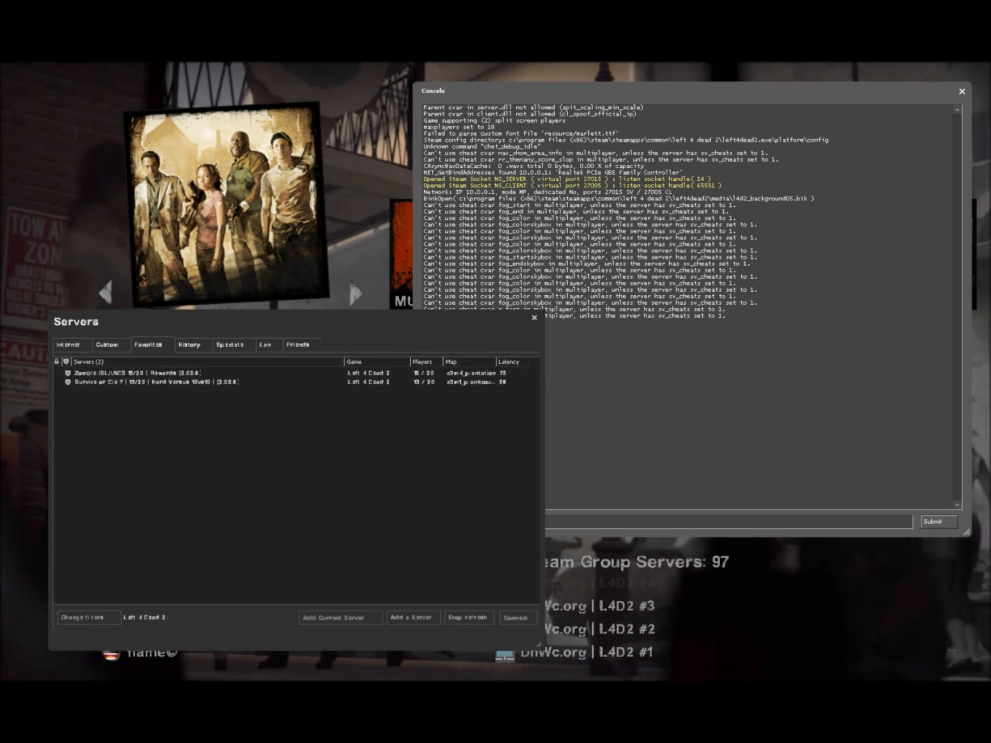
pyautogui.click(188, 344)
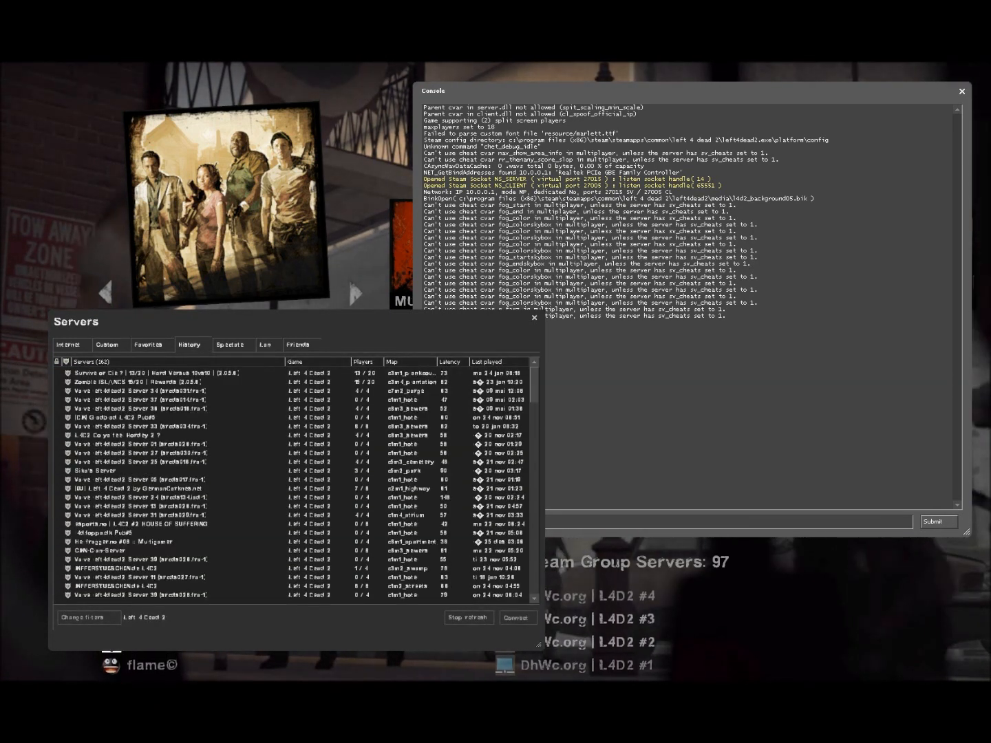
pyautogui.click(468, 617)
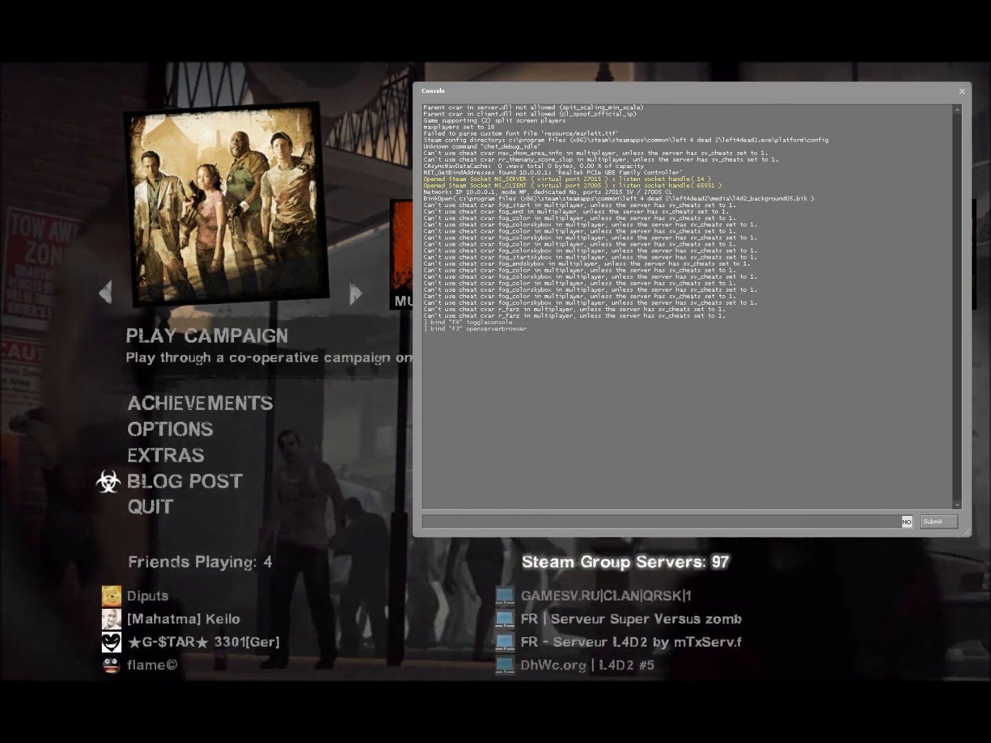
# - Close the console and browse down through the Steam Group Servers list
pyautogui.click(962, 91)
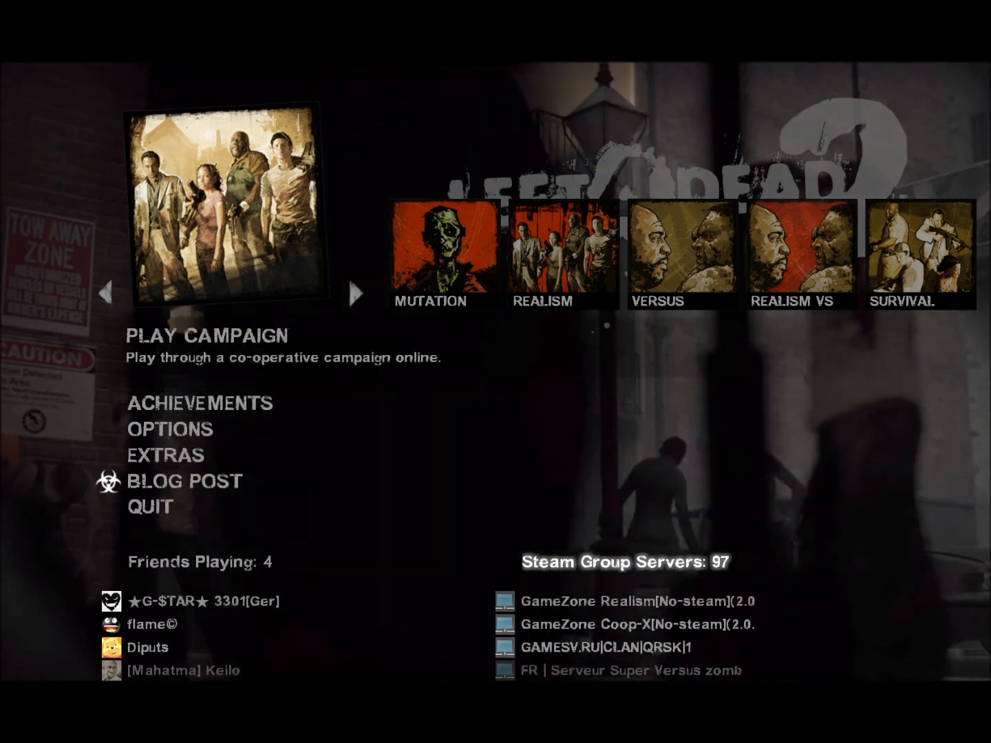
pyautogui.click(622, 562)
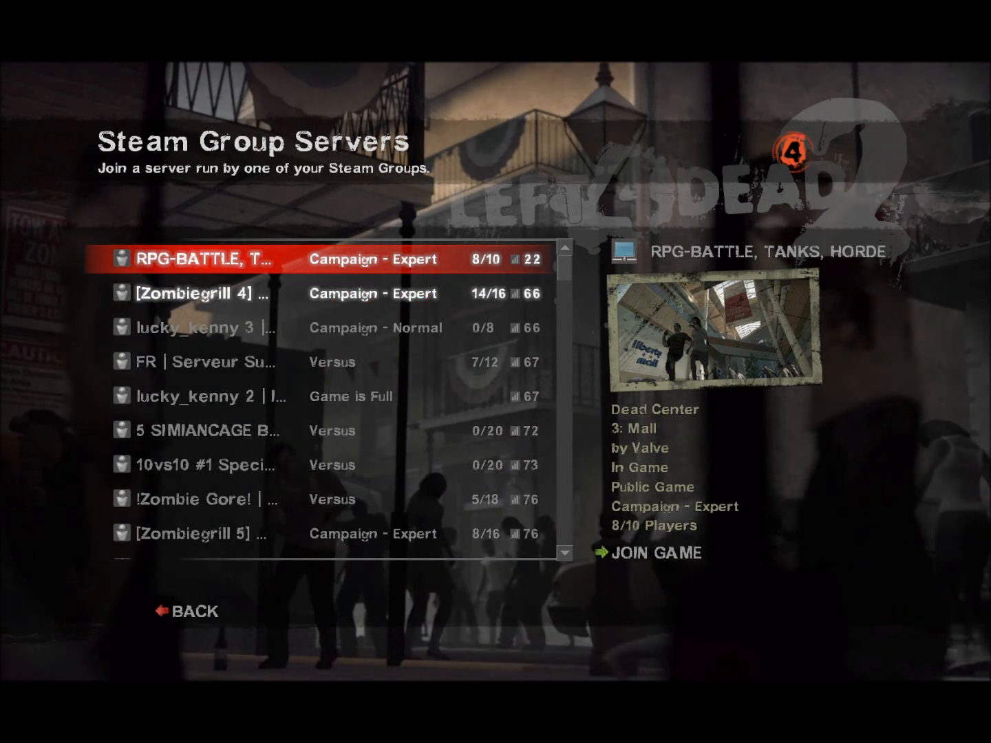
pyautogui.scroll(-3)
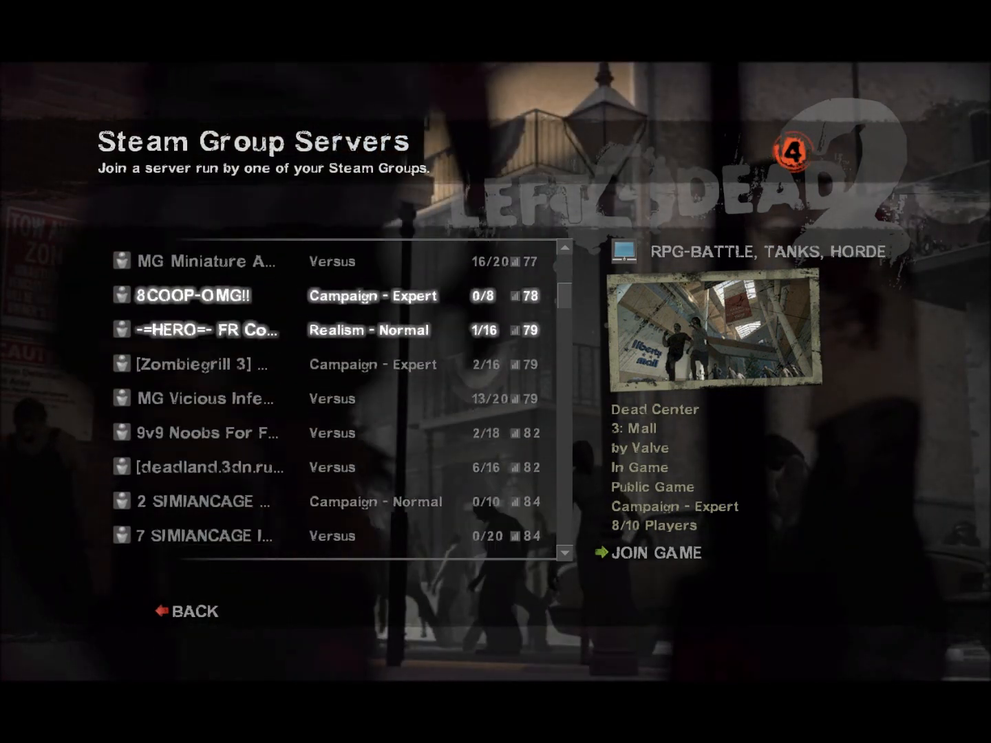
pyautogui.scroll(-3)
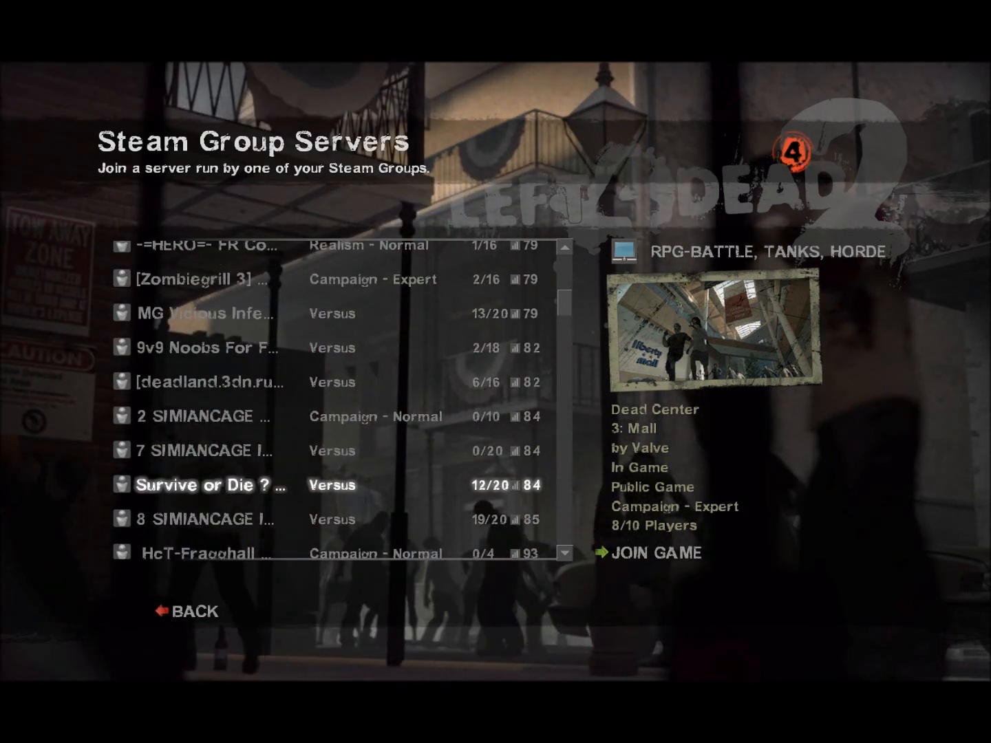
# - Join the Survive or Die Versus server (12/20) and hide the player list once in the match
pyautogui.click(650, 554)
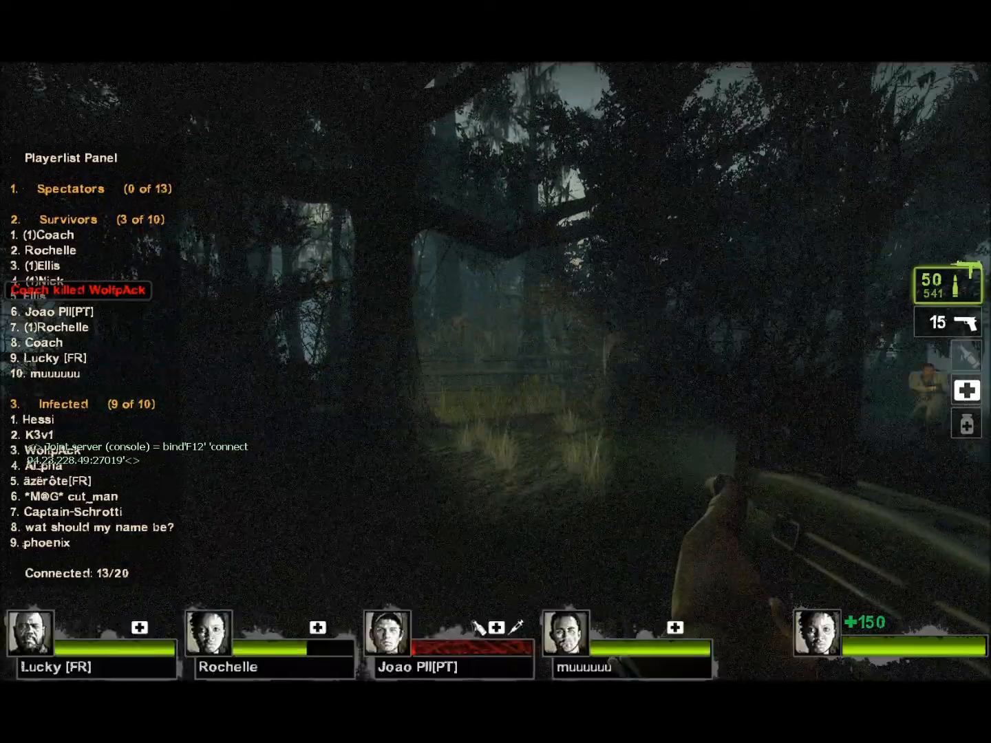
pyautogui.press('tab')
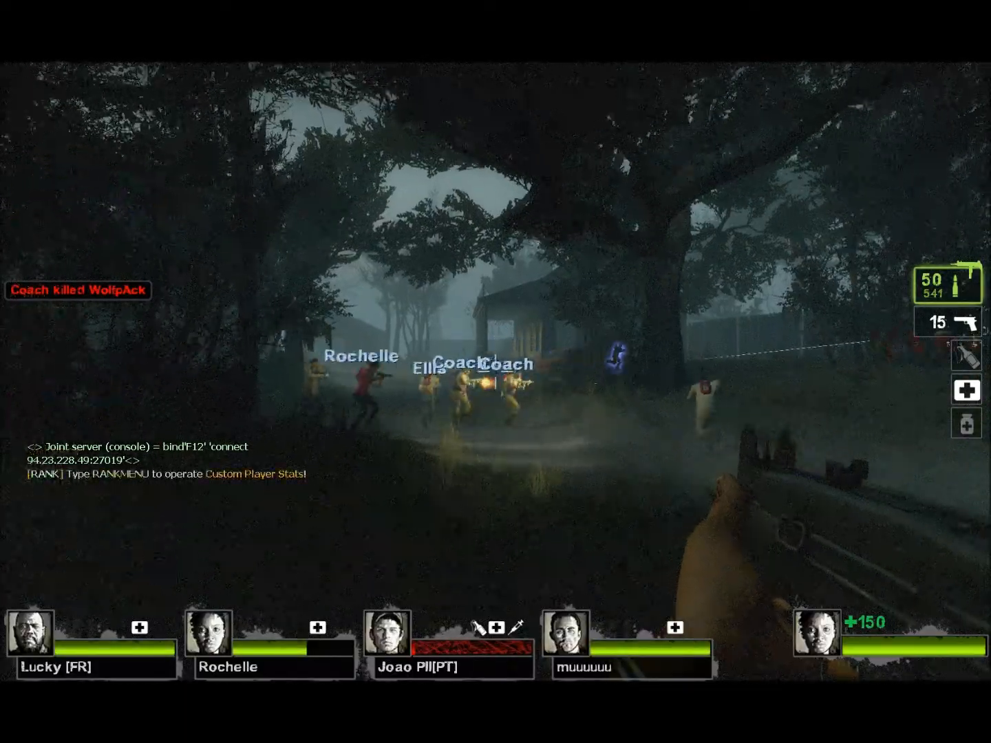